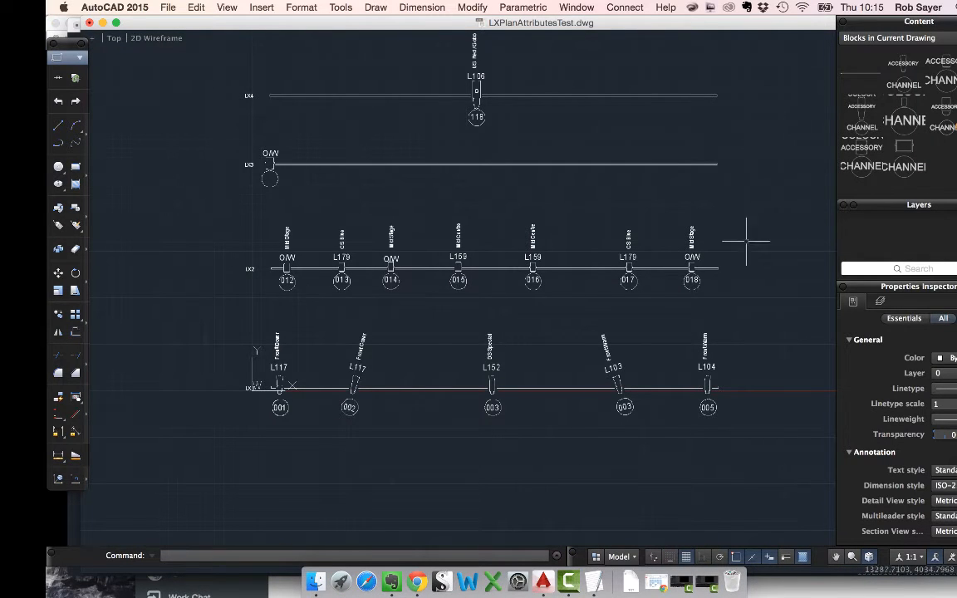
mouse_move(449, 308)
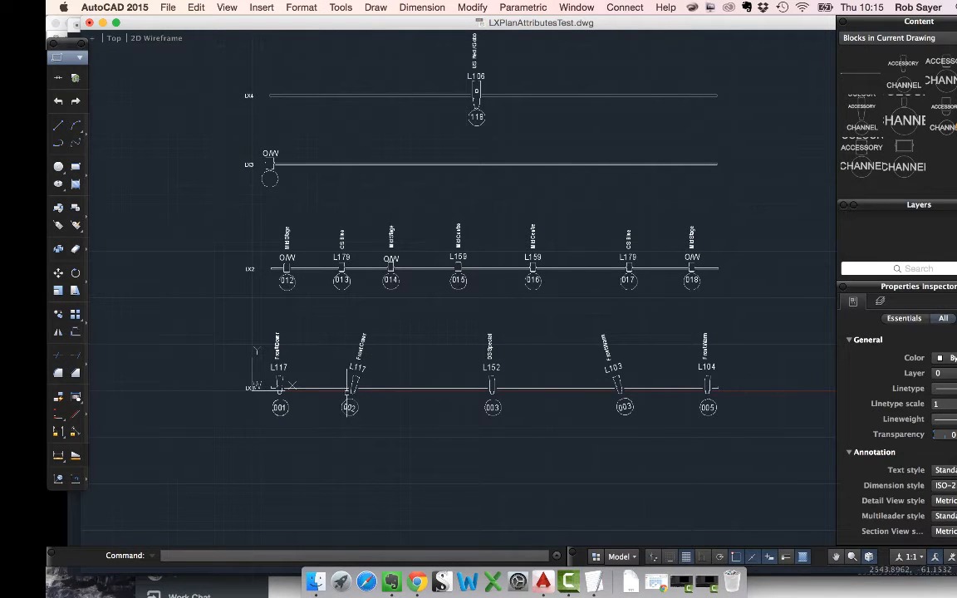
mouse_move(380, 175)
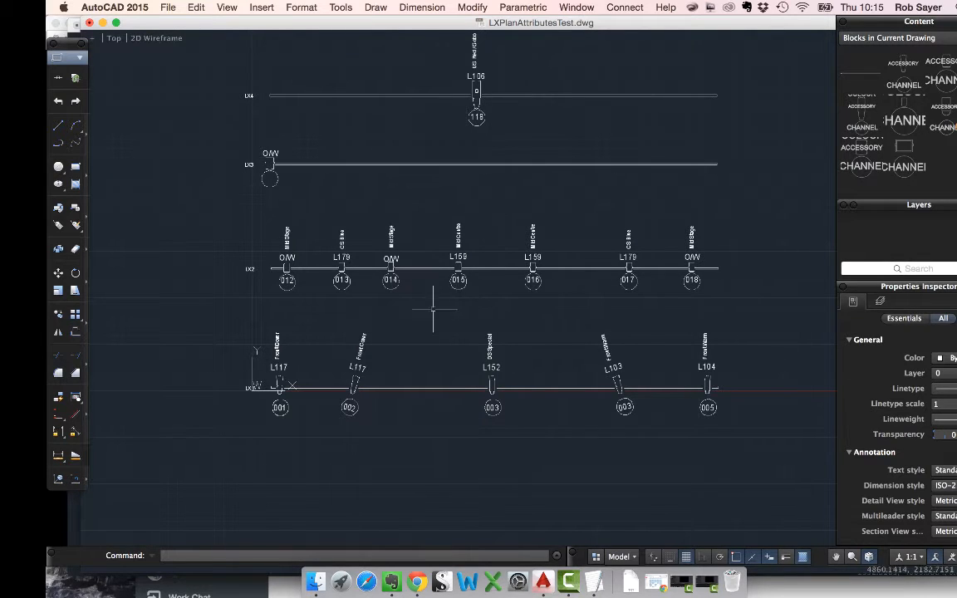
mouse_move(525, 426)
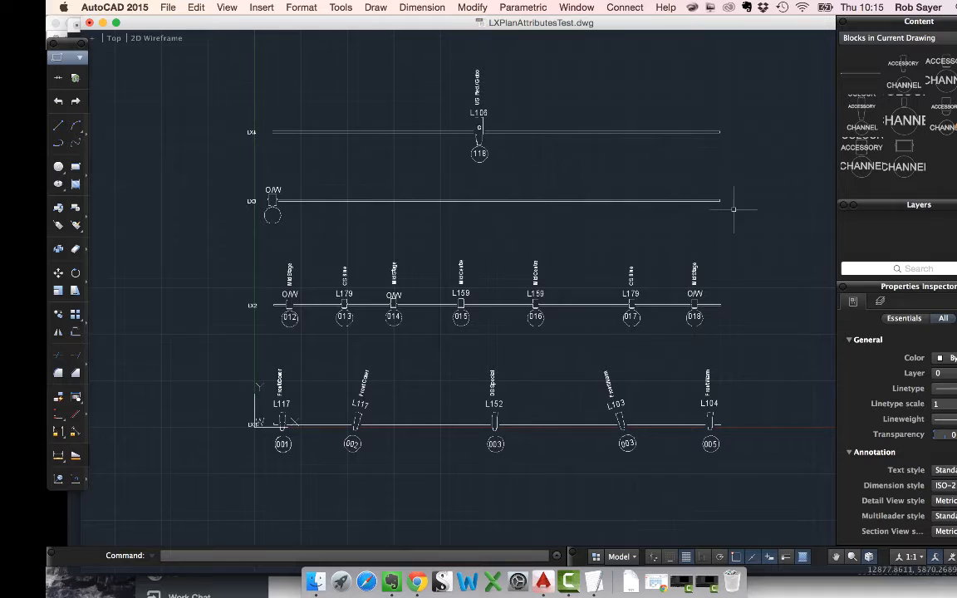
mouse_move(573, 313)
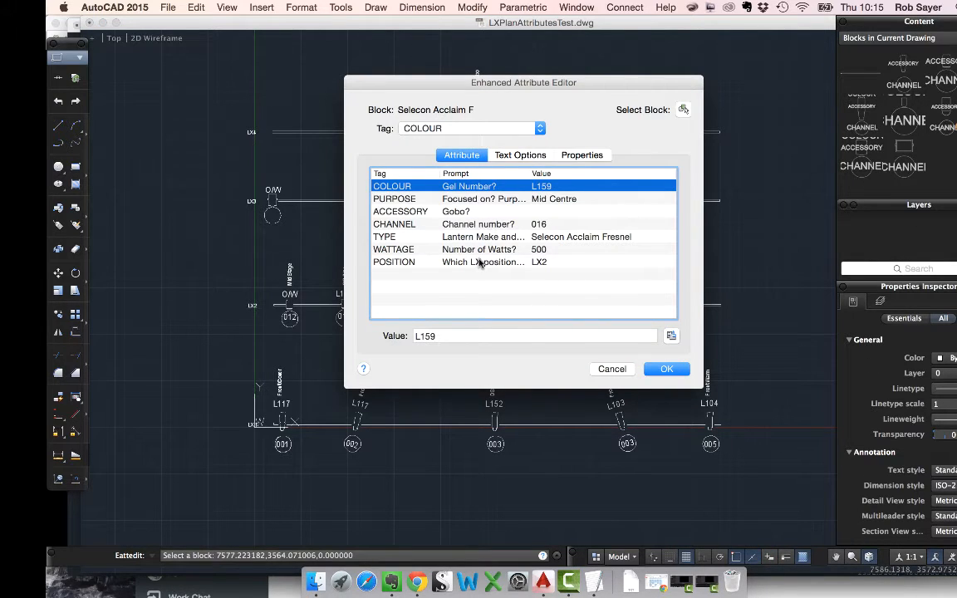
mouse_move(622, 374)
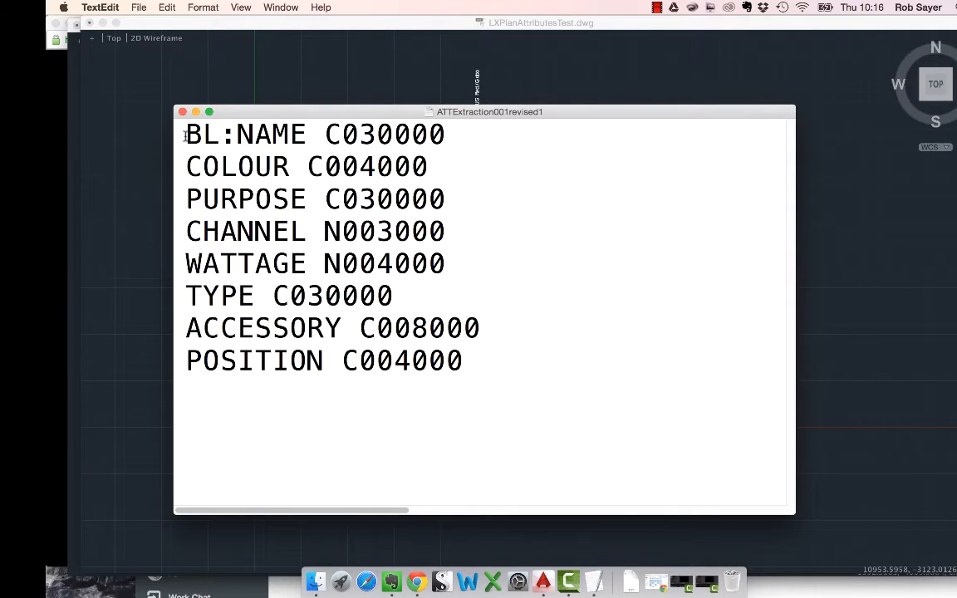
Highlight parts of the BL:NAME line, including its C type code, in the extraction template
double_click(245, 133)
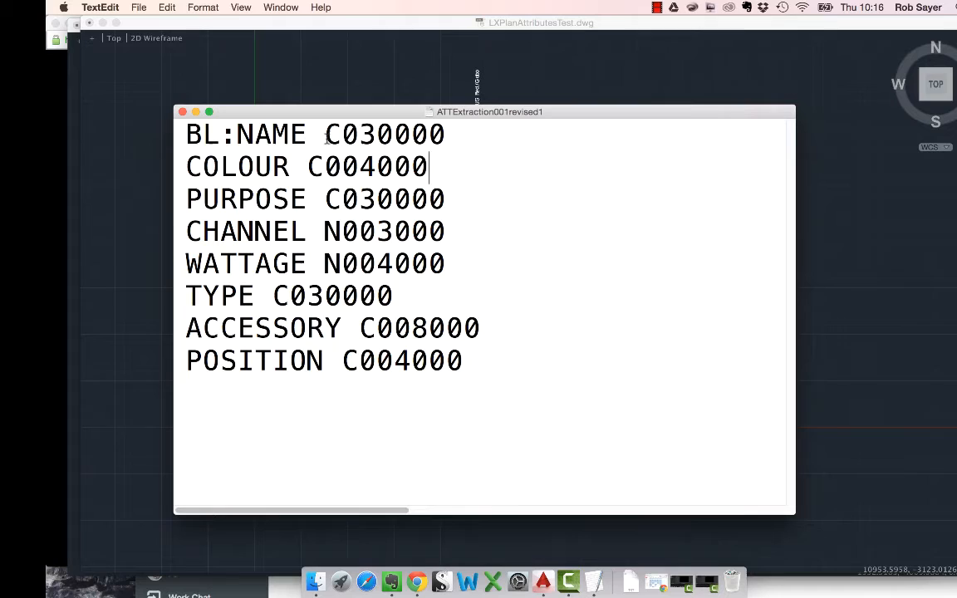
double_click(330, 134)
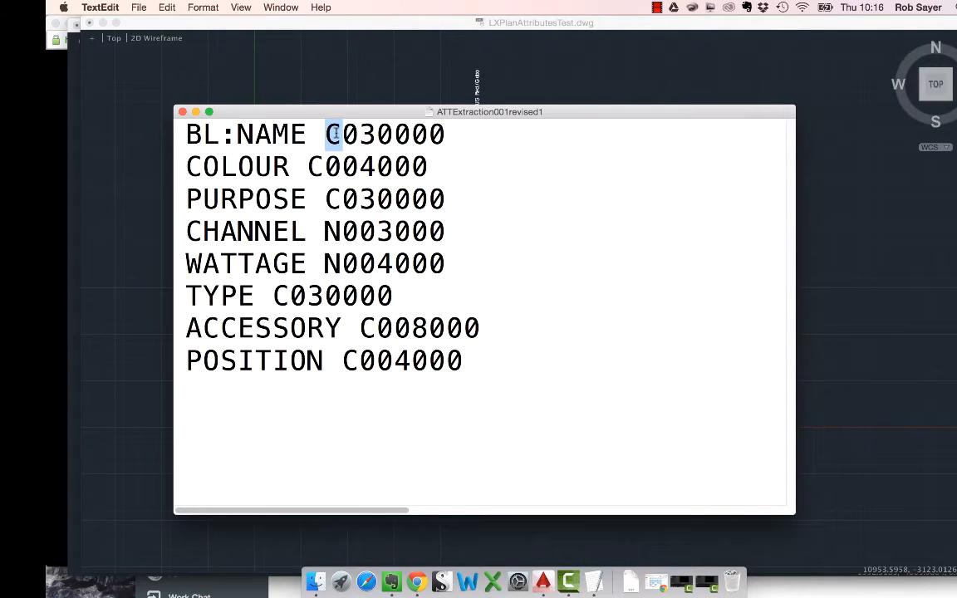
mouse_move(308, 191)
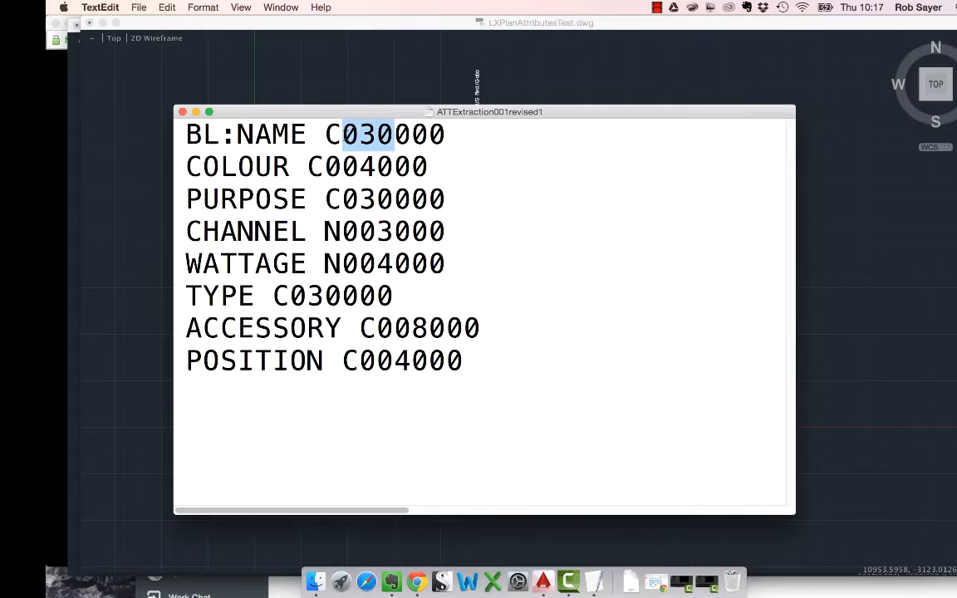
mouse_move(366, 224)
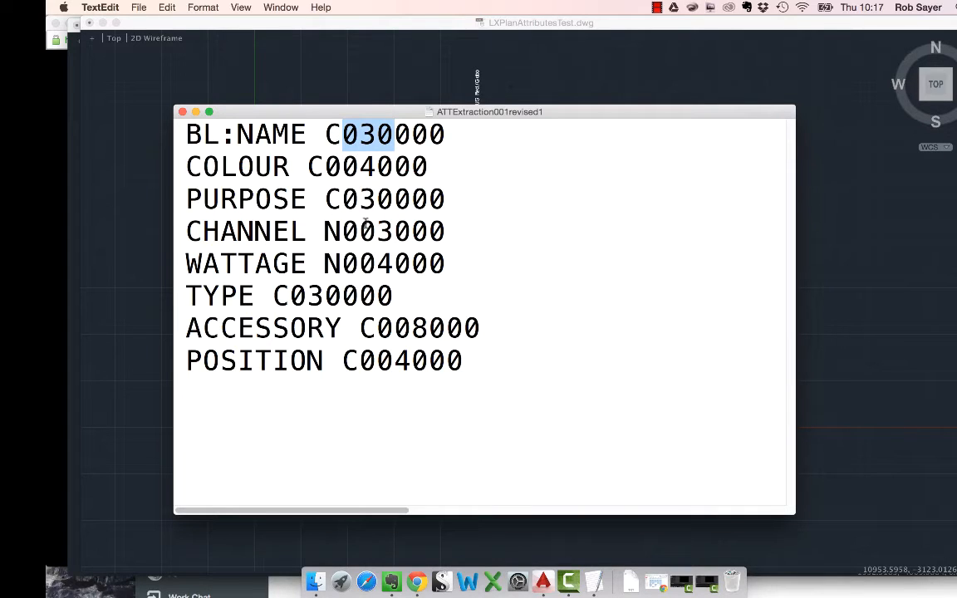
mouse_move(420, 147)
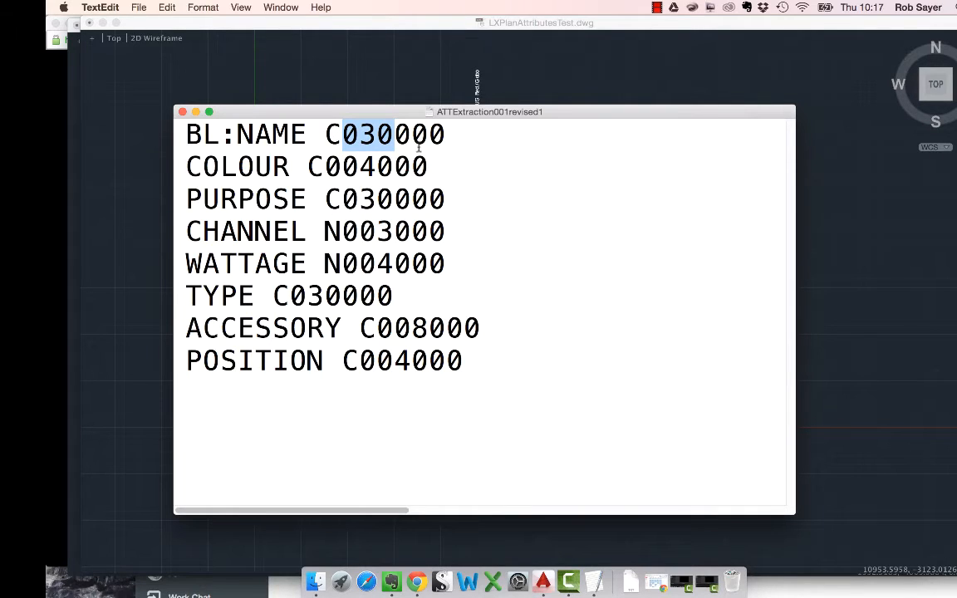
mouse_move(451, 177)
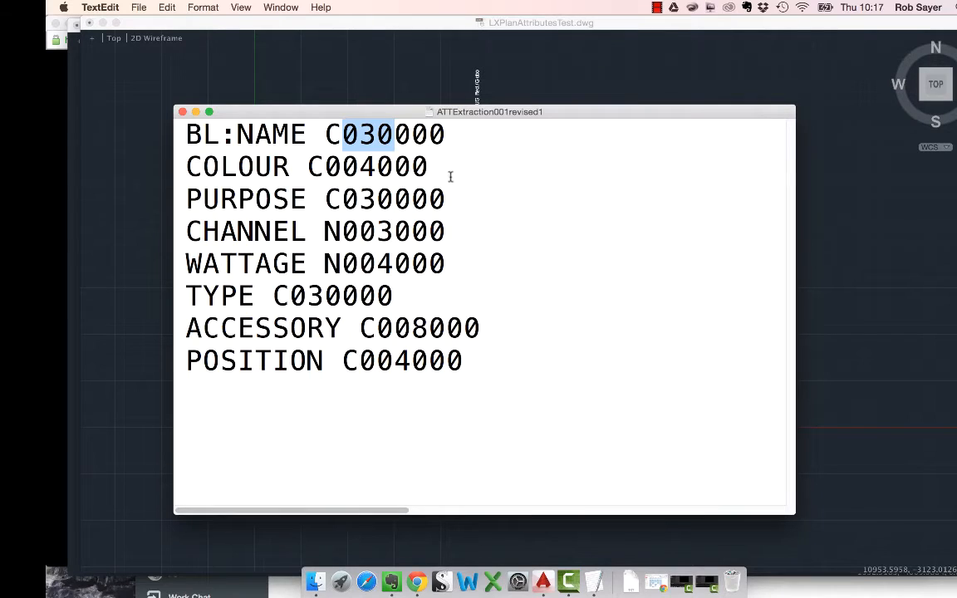
mouse_move(440, 159)
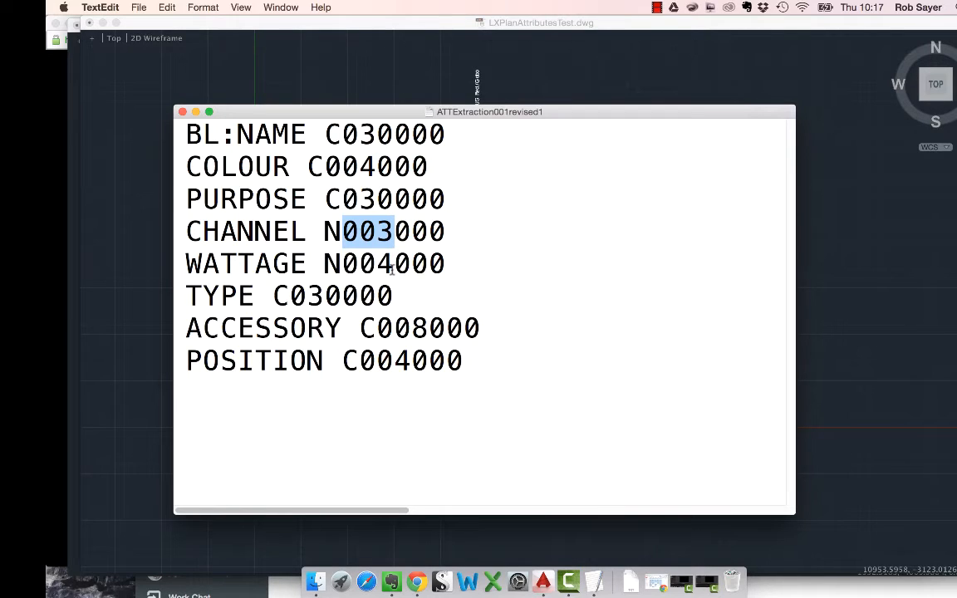
mouse_move(310, 297)
type("-ATT")
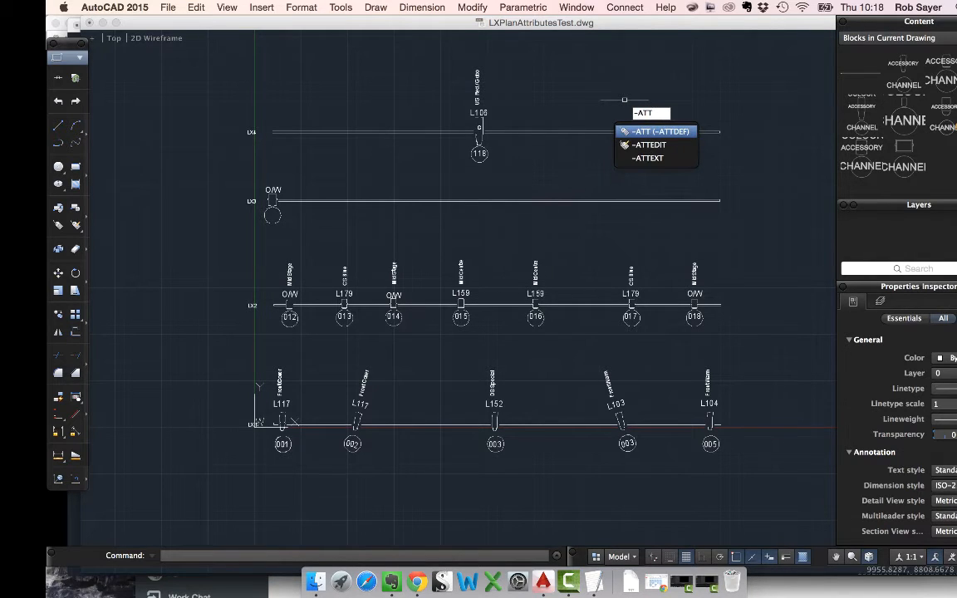
Run -ATTEXT and choose CDF as the comma-delimited extraction type
left_click(648, 158)
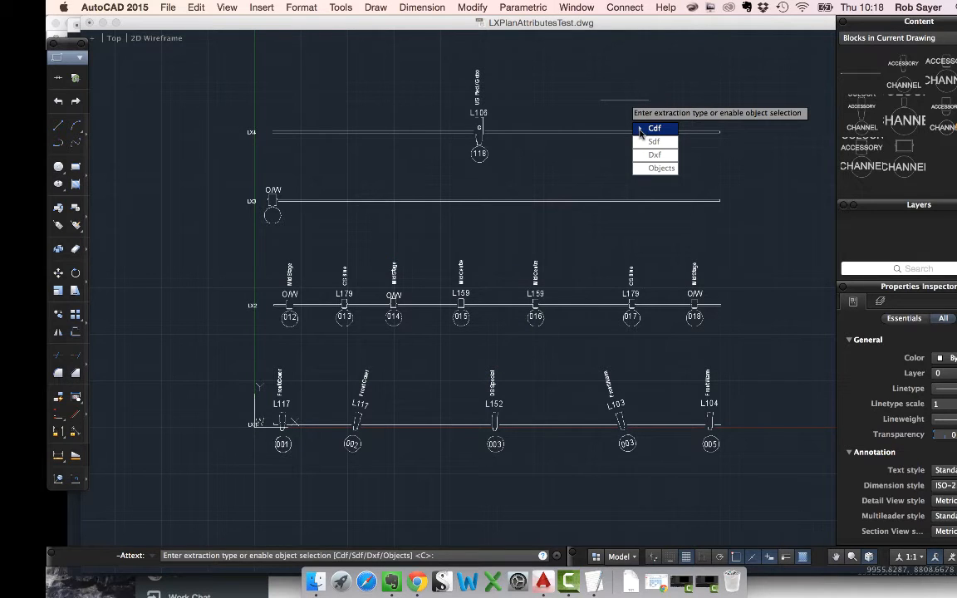
left_click(656, 128)
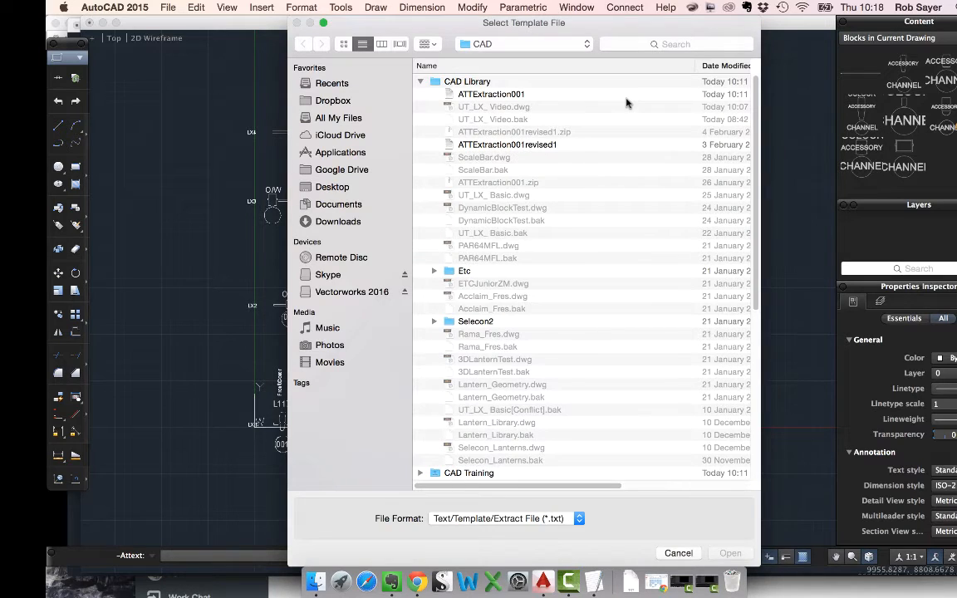
mouse_move(457, 29)
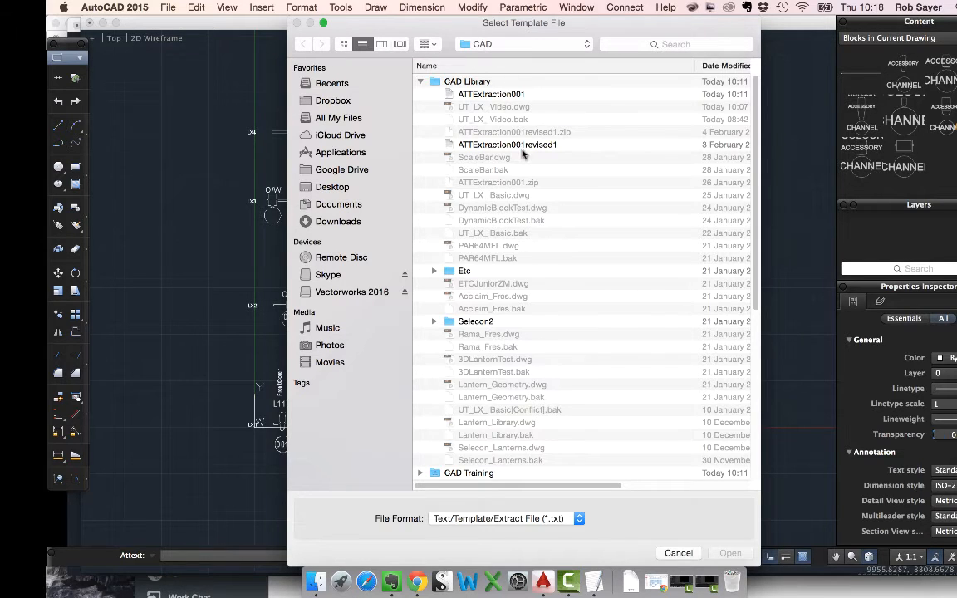
Select ATTExtraction001revised1 in Select Template File and open it as the template
left_click(507, 145)
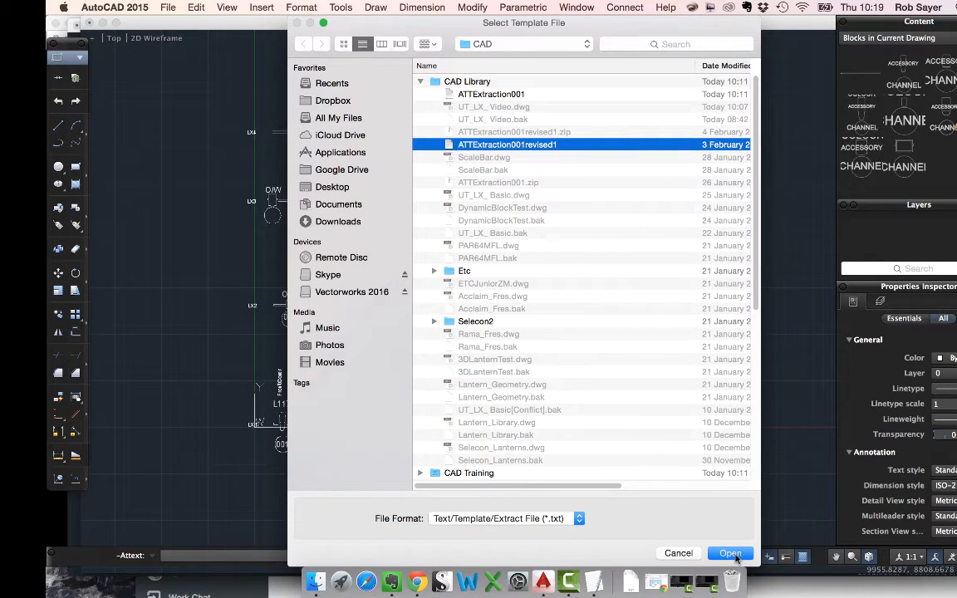
left_click(729, 553)
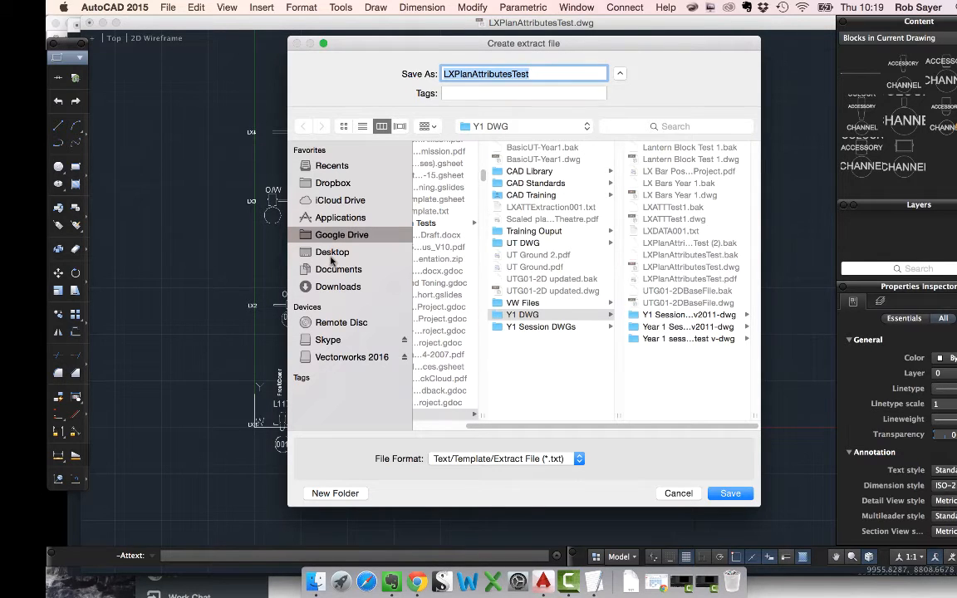
Save the extract file in the Desktop folder under the name MyLightingDATA
left_click(332, 252)
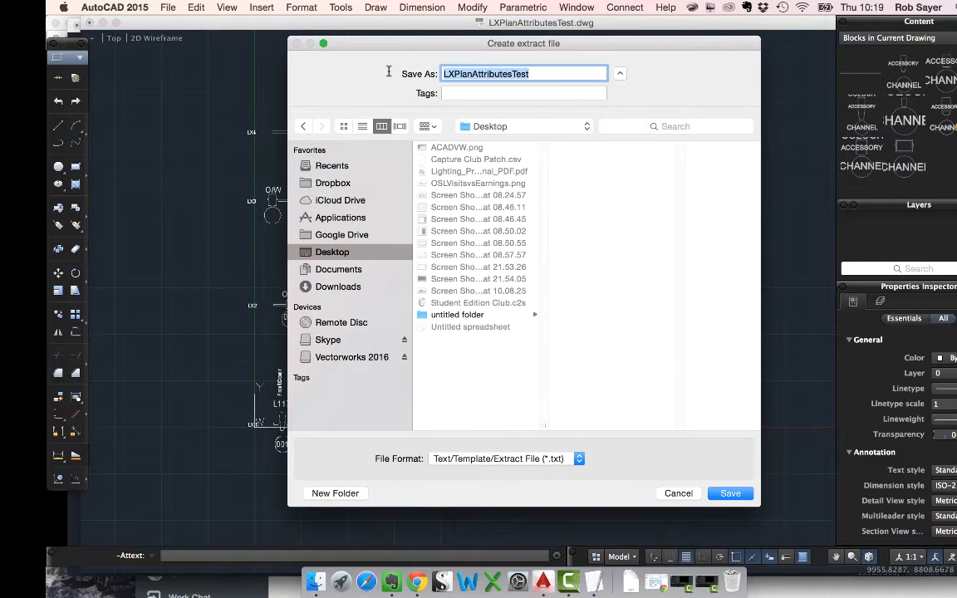
type("MyLightingDATA")
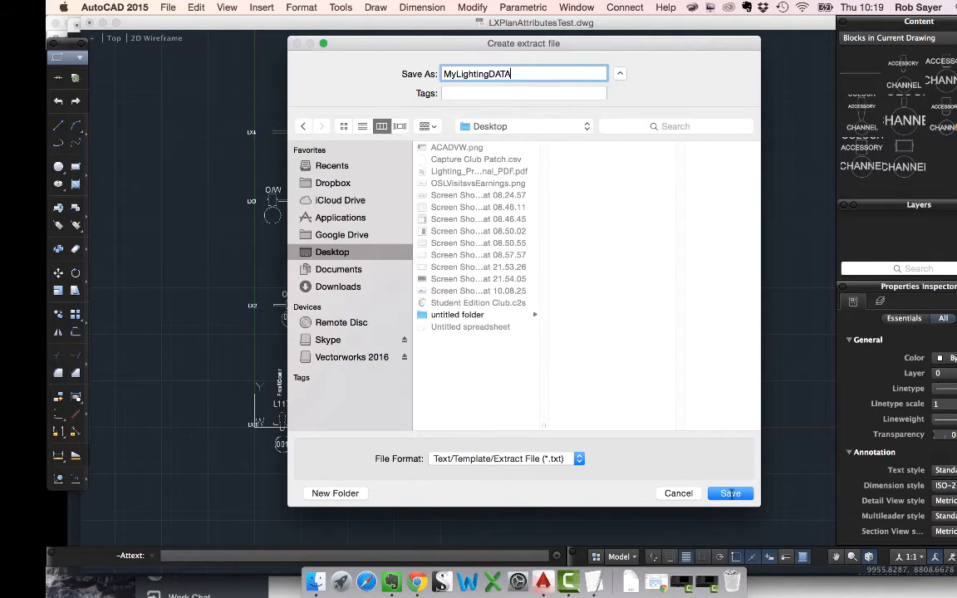
left_click(729, 493)
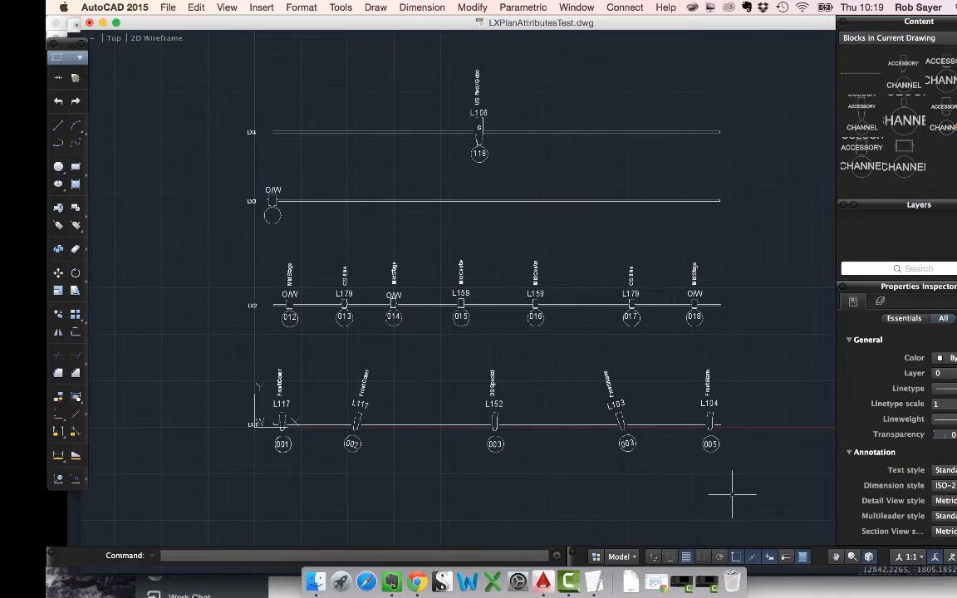
mouse_move(719, 415)
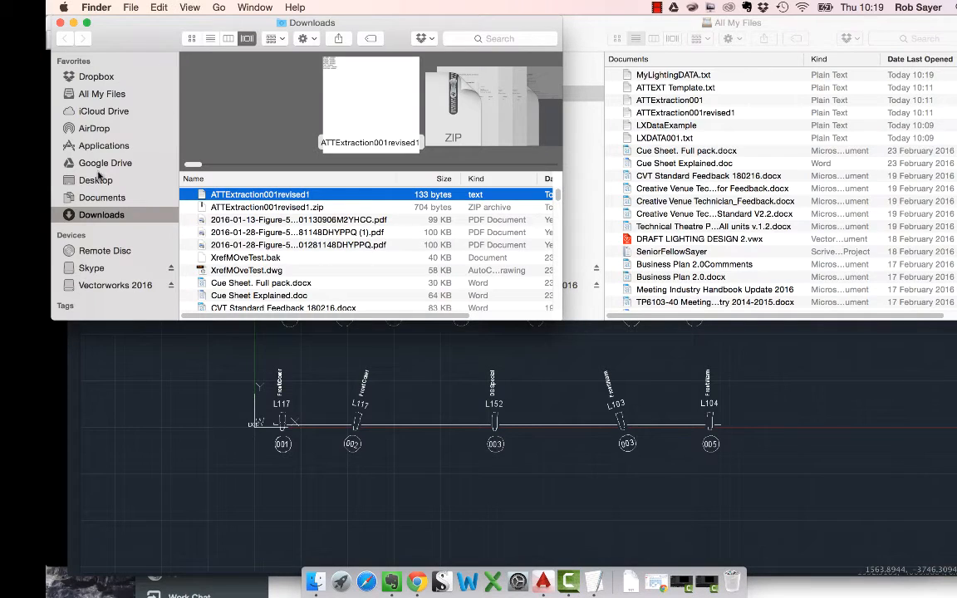
Open MyLightingDATA.txt from the Desktop folder in TextEdit
left_click(96, 180)
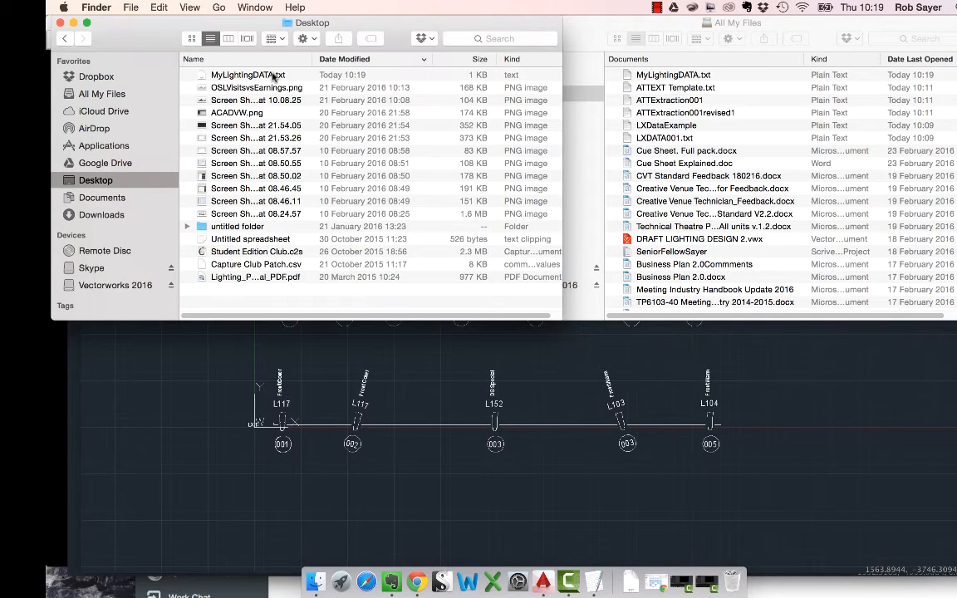
double_click(247, 75)
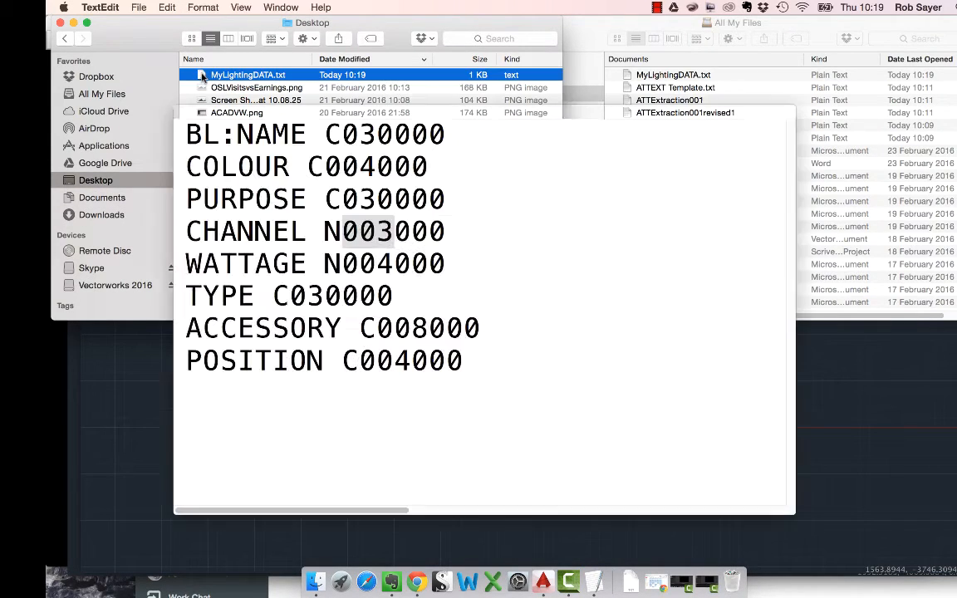
double_click(247, 75)
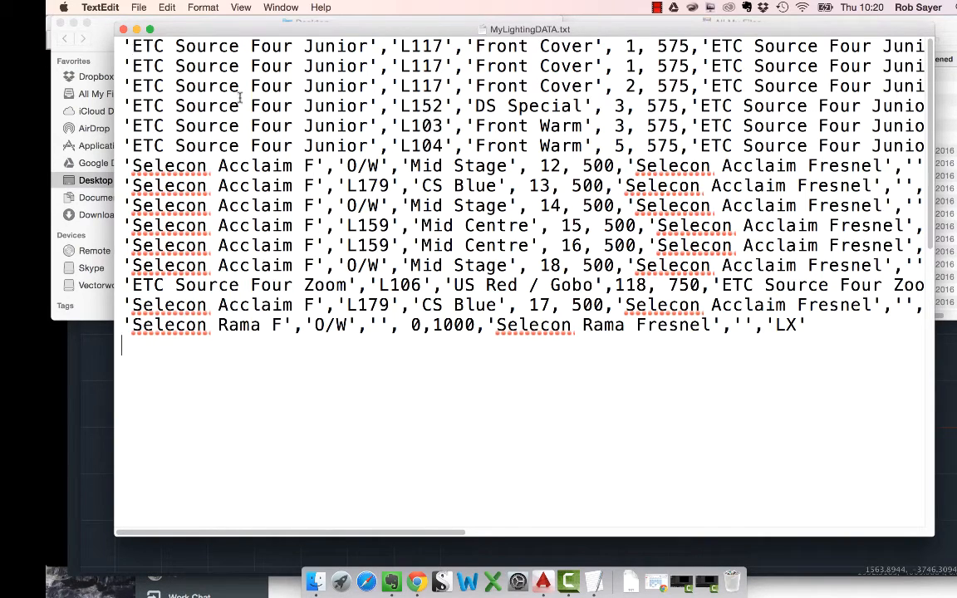
mouse_move(519, 155)
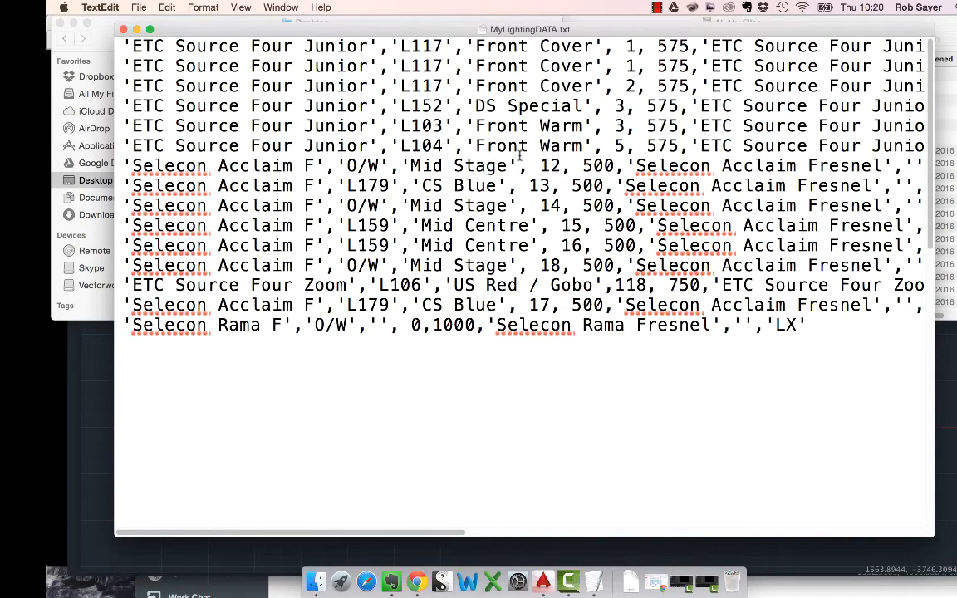
mouse_move(522, 157)
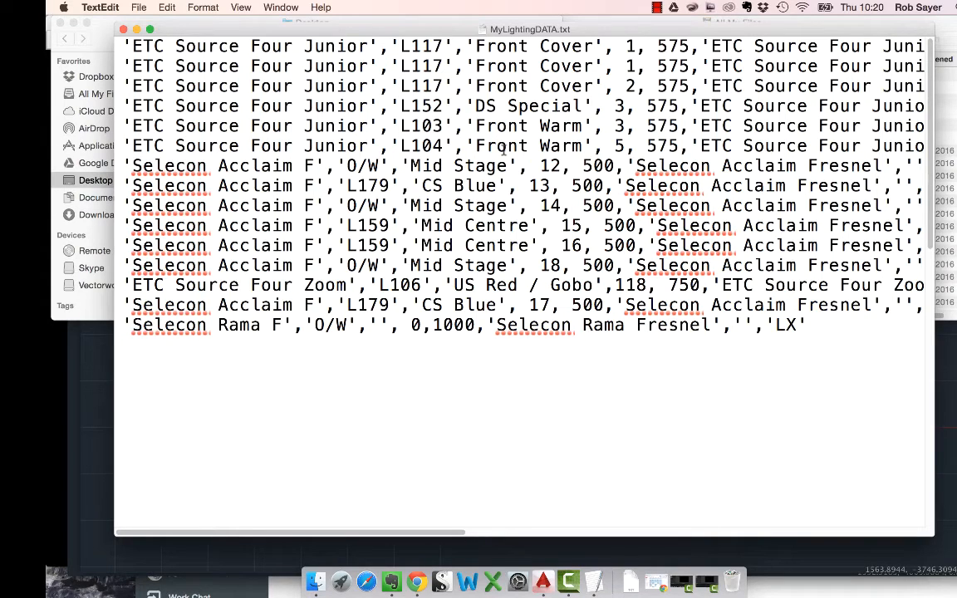
mouse_move(540, 134)
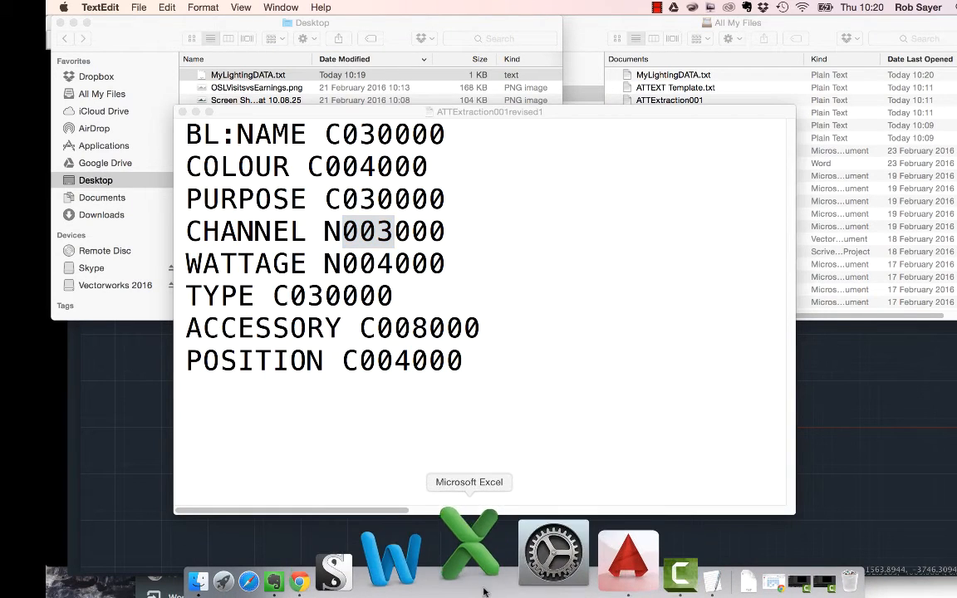
Launch Excel and open MyLightingDATA.txt from the Desktop through File > Open
left_click(469, 553)
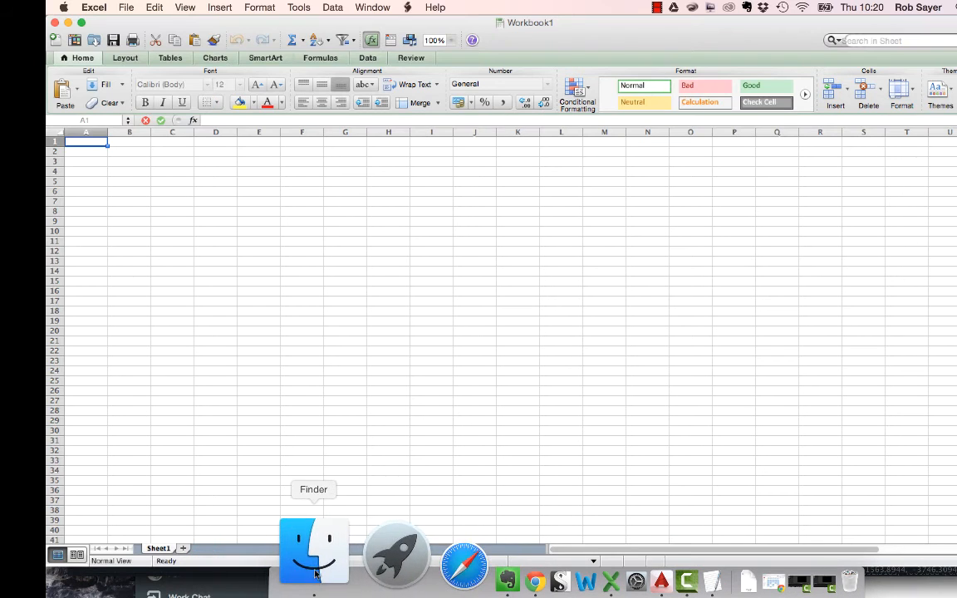
left_click(126, 6)
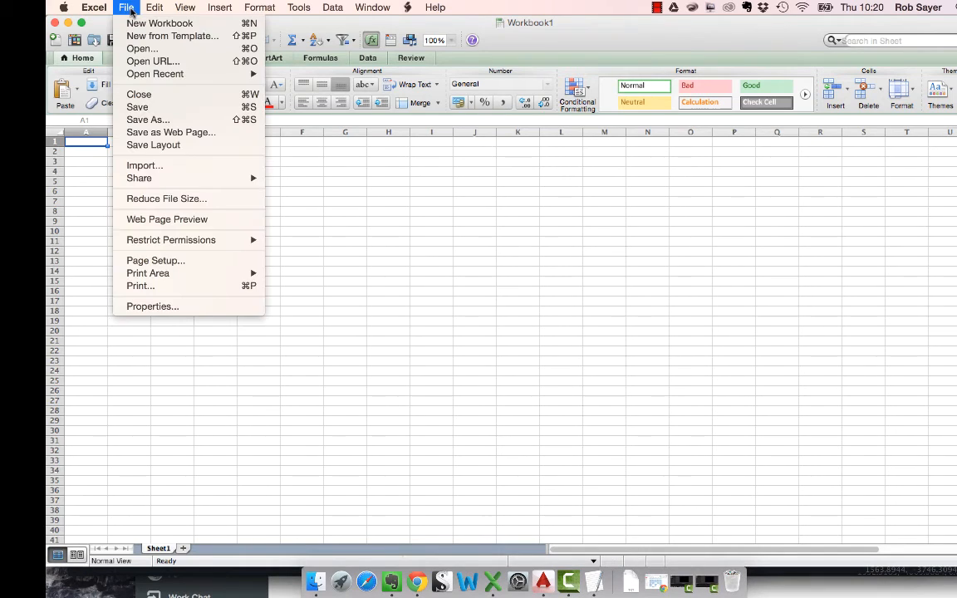
mouse_move(141, 49)
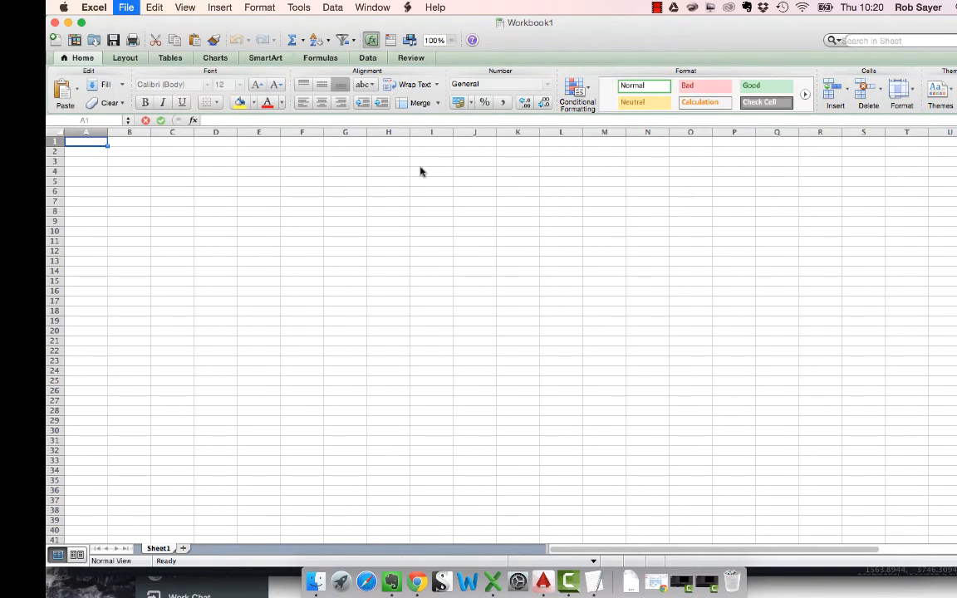
left_click(126, 7)
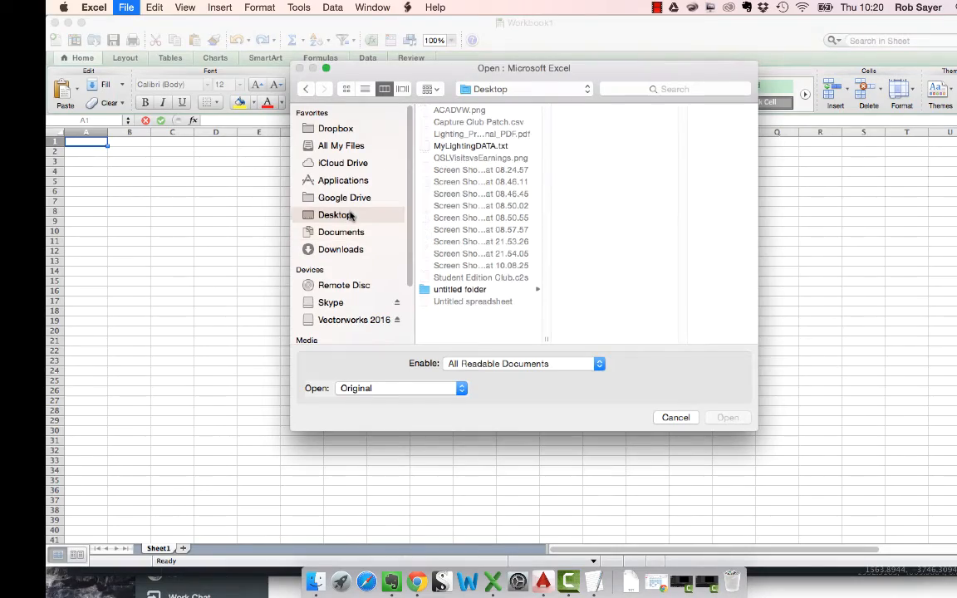
left_click(470, 144)
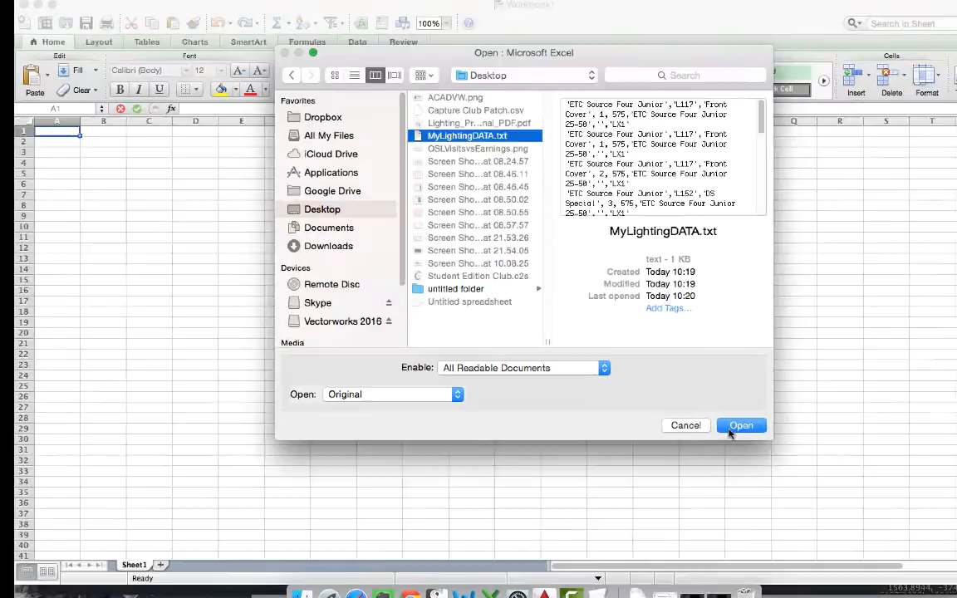
left_click(741, 425)
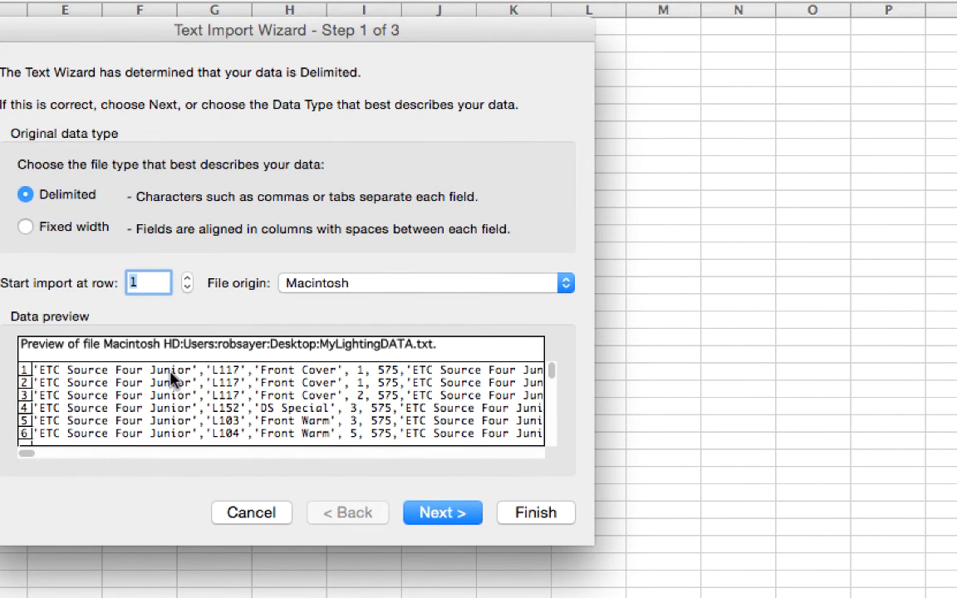
mouse_move(473, 378)
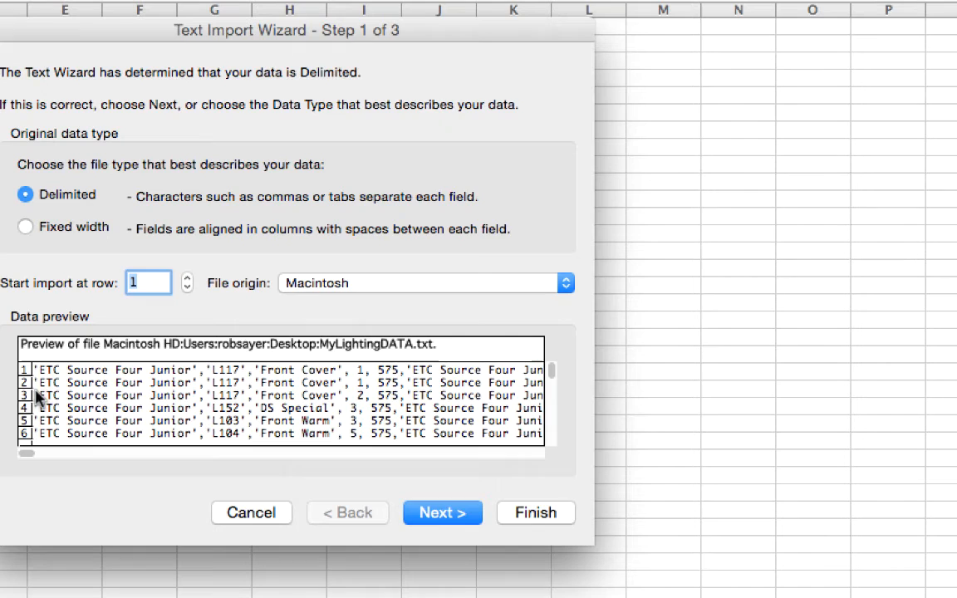
mouse_move(237, 398)
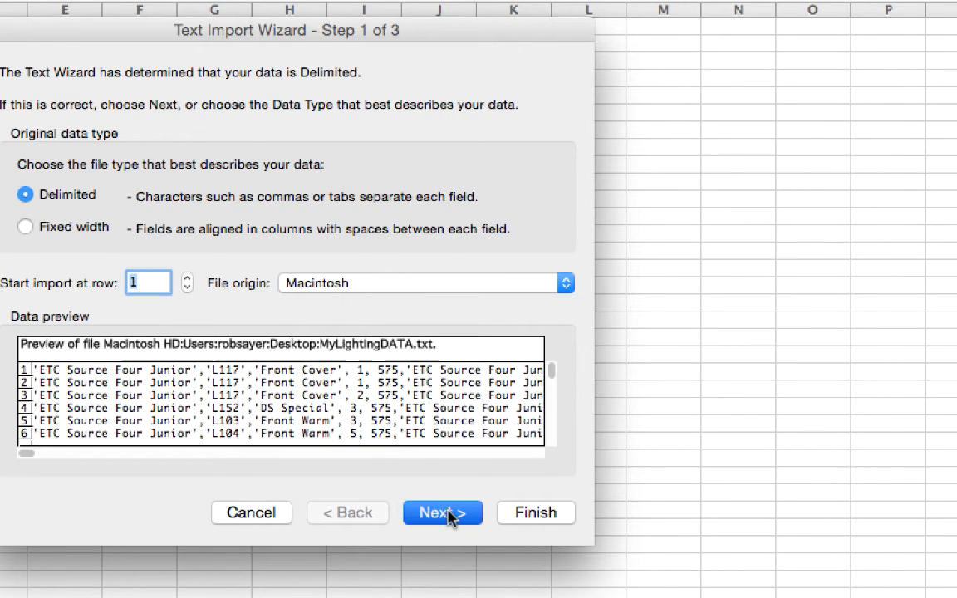
Set the import as delimited on commas with a single-quote text qualifier
left_click(442, 512)
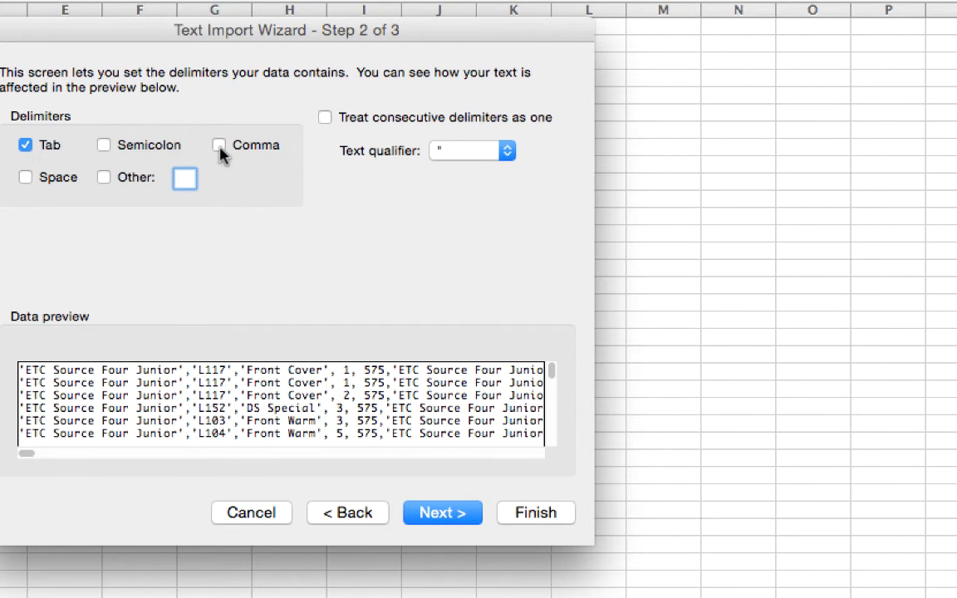
left_click(218, 145)
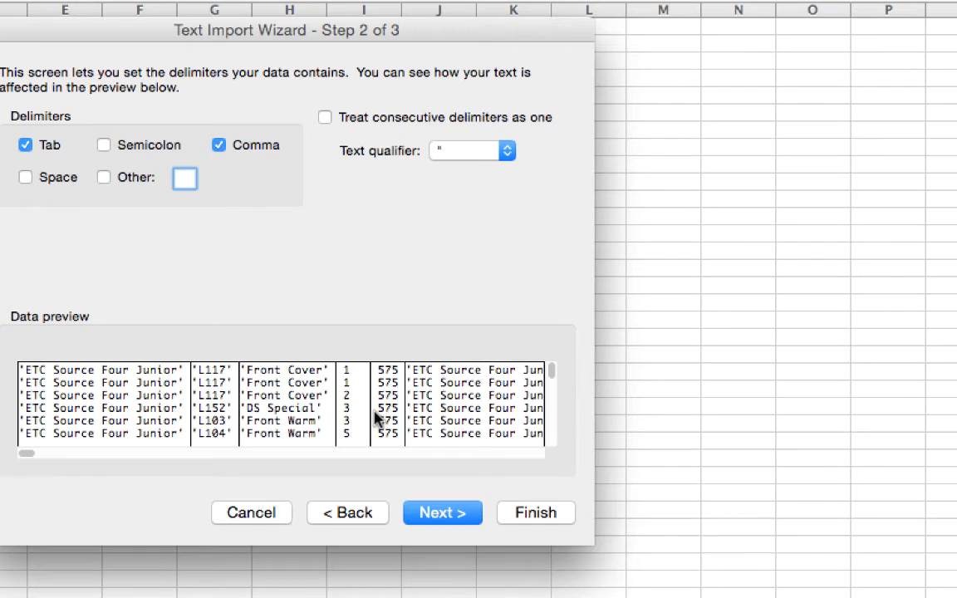
left_click(184, 178)
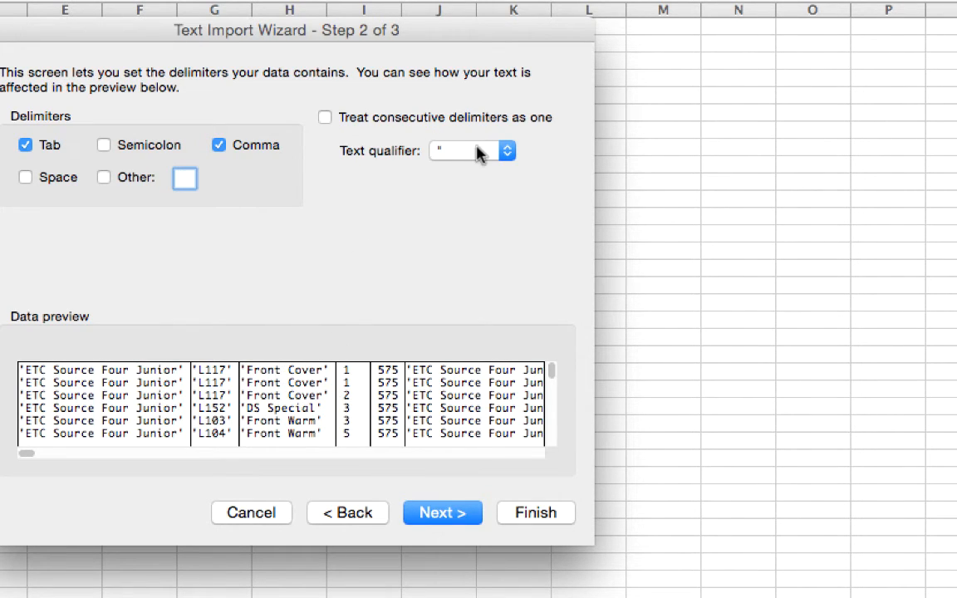
left_click(499, 151)
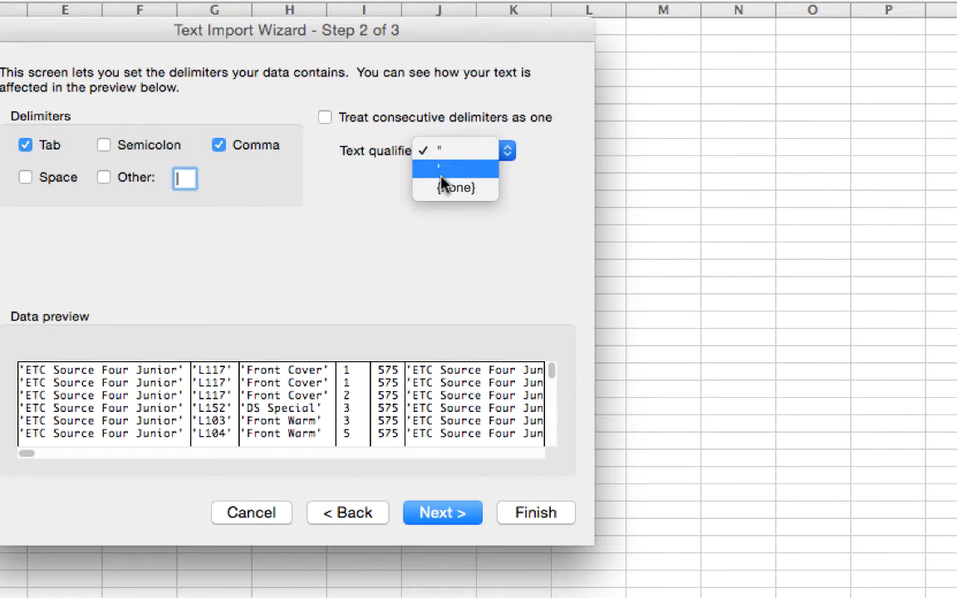
left_click(441, 164)
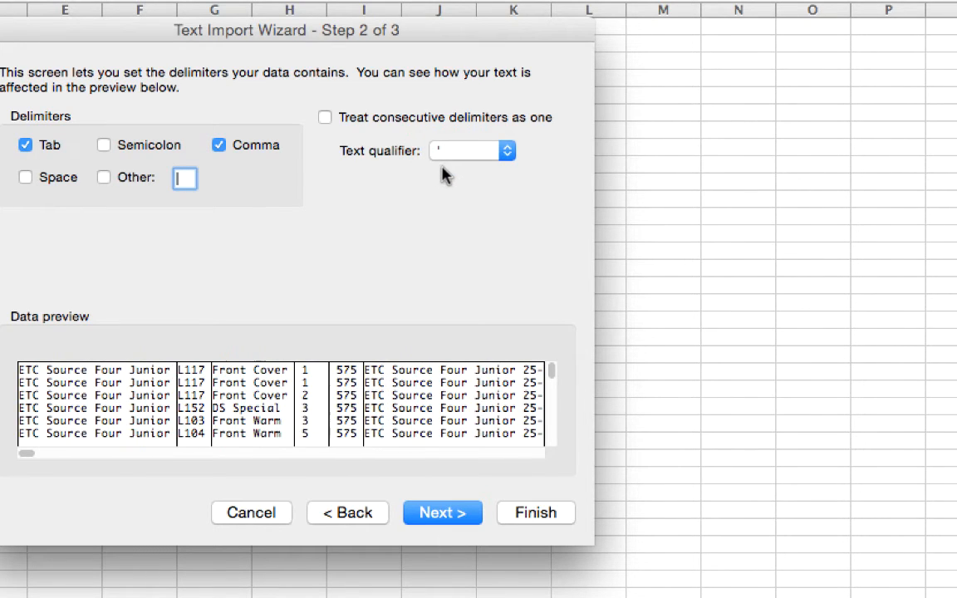
mouse_move(420, 399)
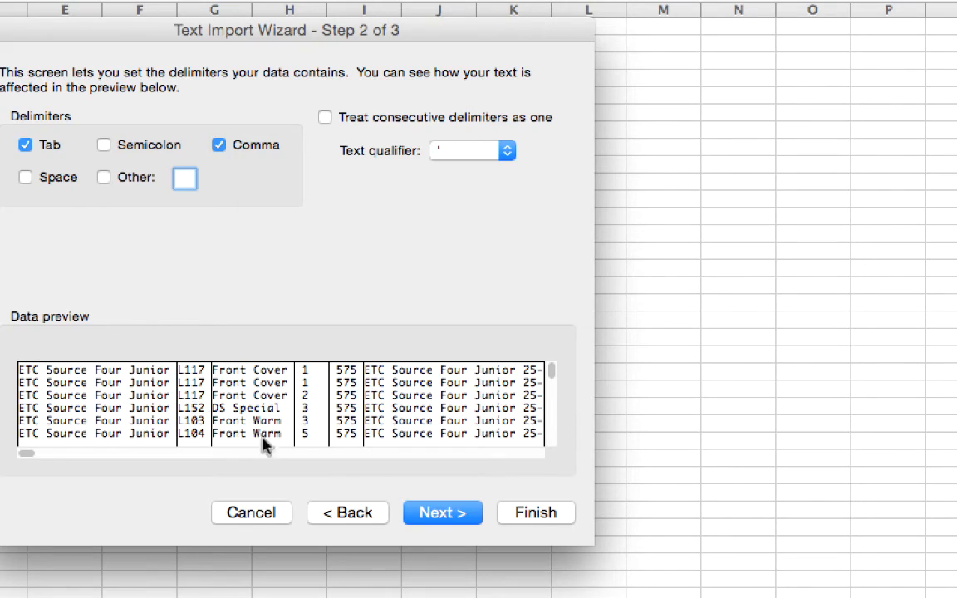
left_click(442, 513)
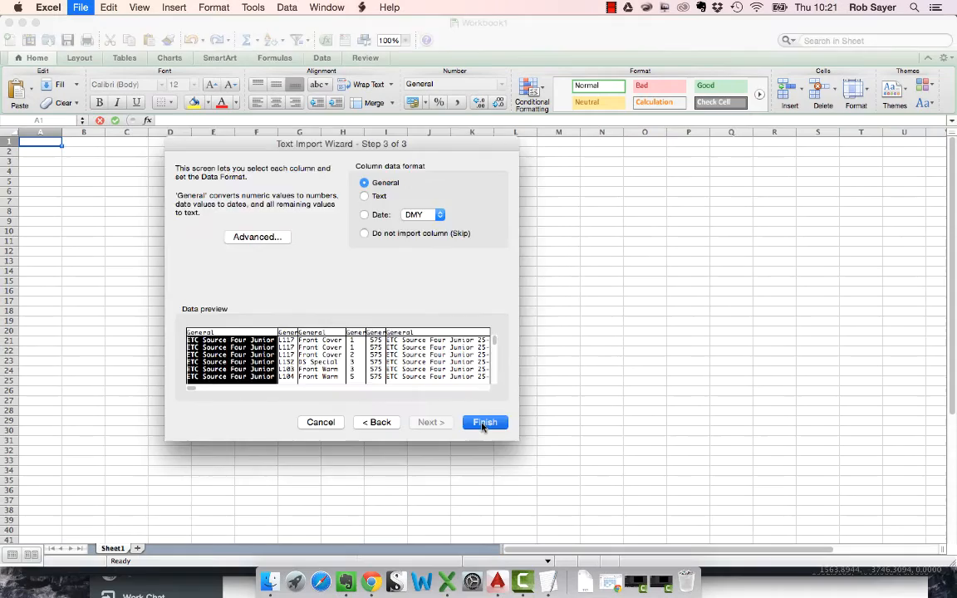
Finish the Text Import Wizard, placing the lantern data into columns A to H
left_click(485, 422)
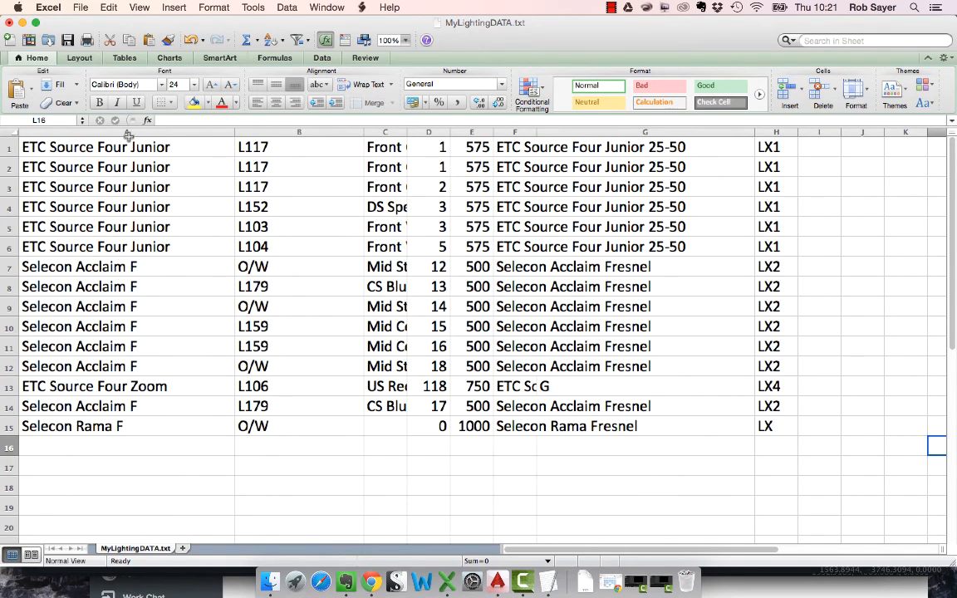
mouse_move(347, 167)
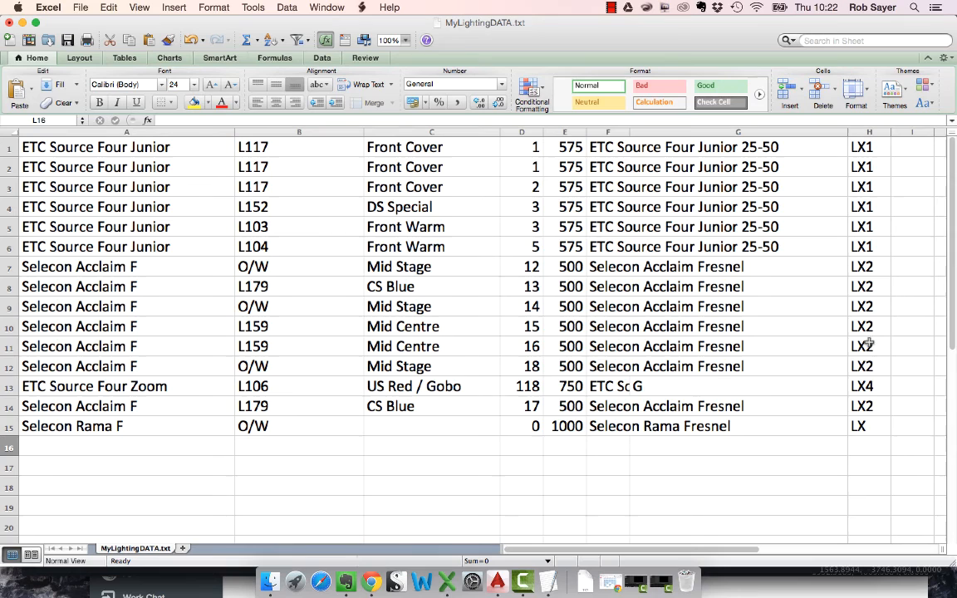
mouse_move(511, 439)
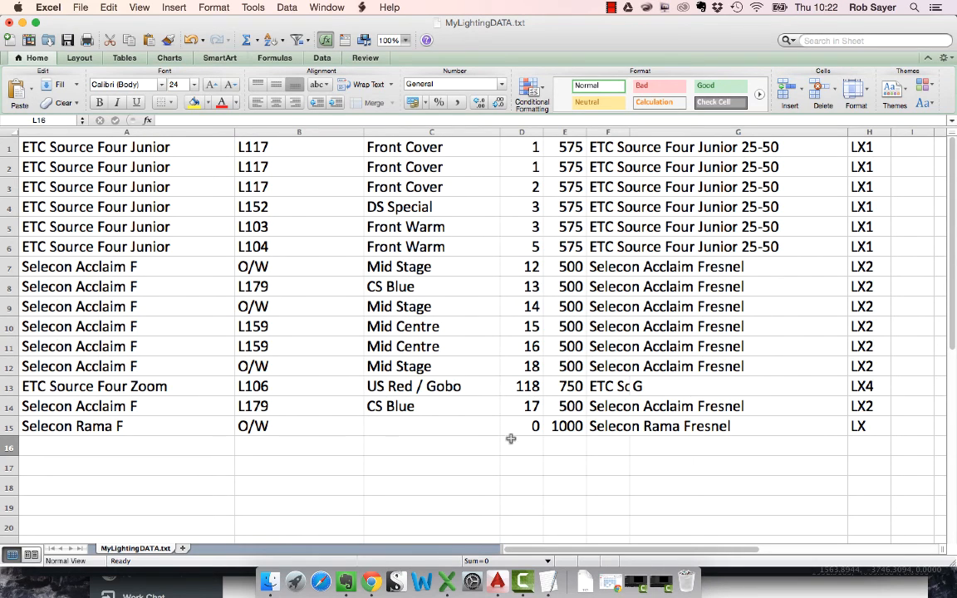
mouse_move(879, 432)
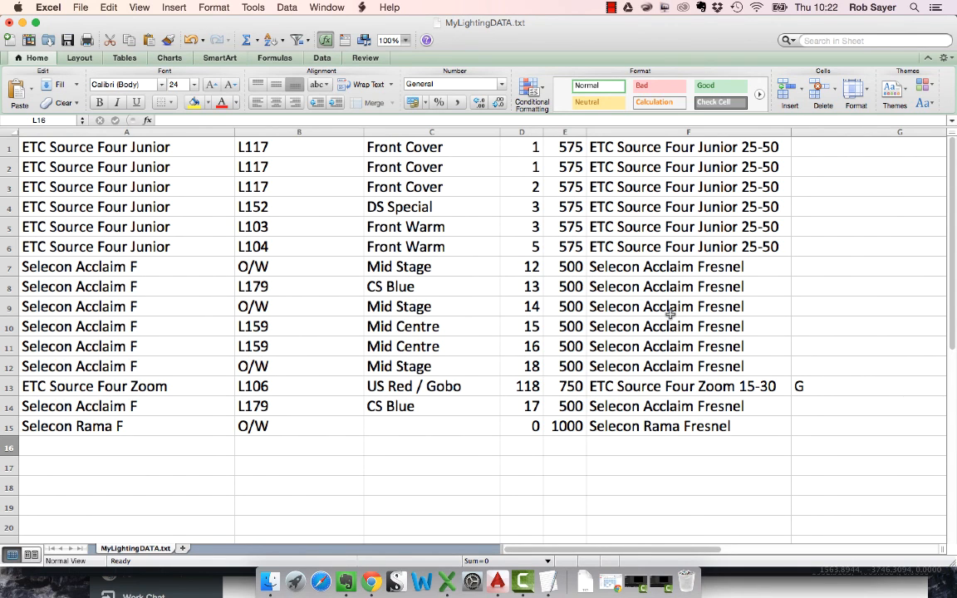
mouse_move(555, 305)
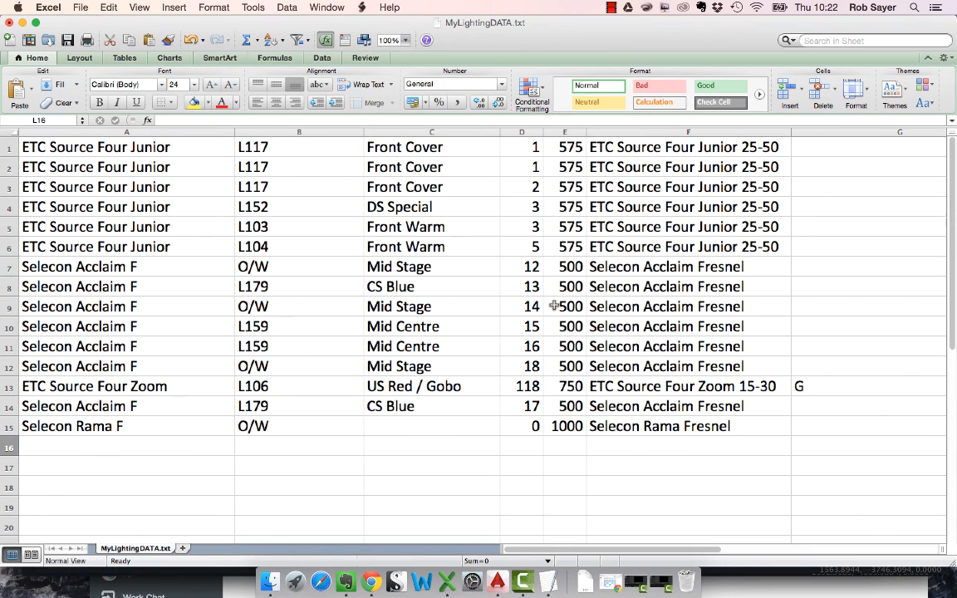